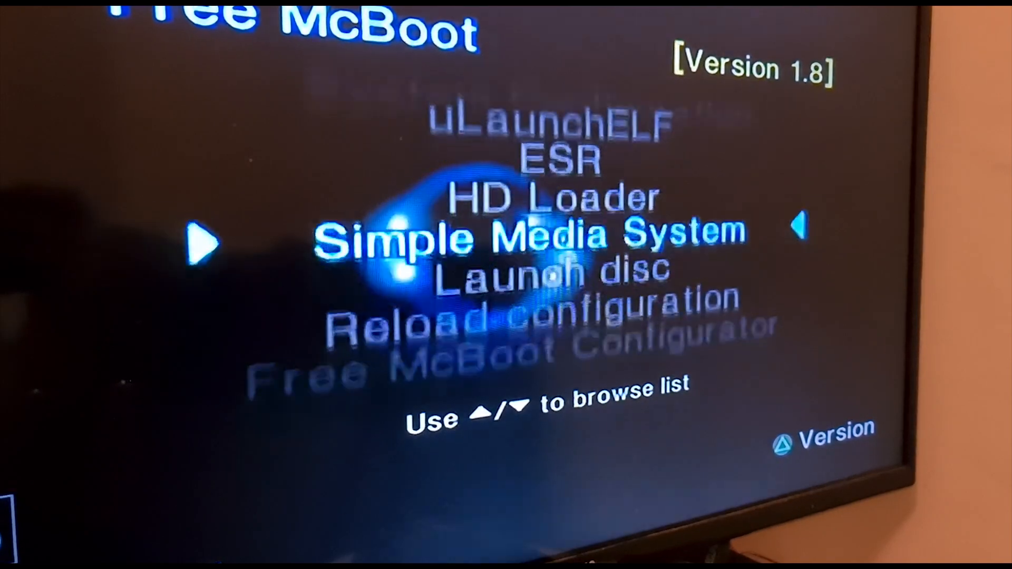
- Move the launcher highlight down to Launch disc and back up to HD Loader
key("down")
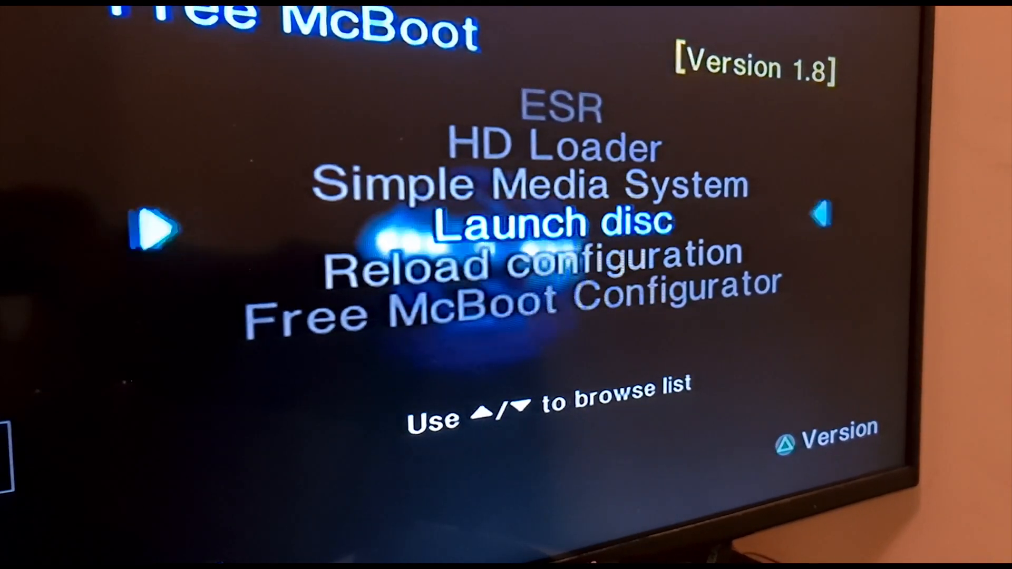
key("Up")
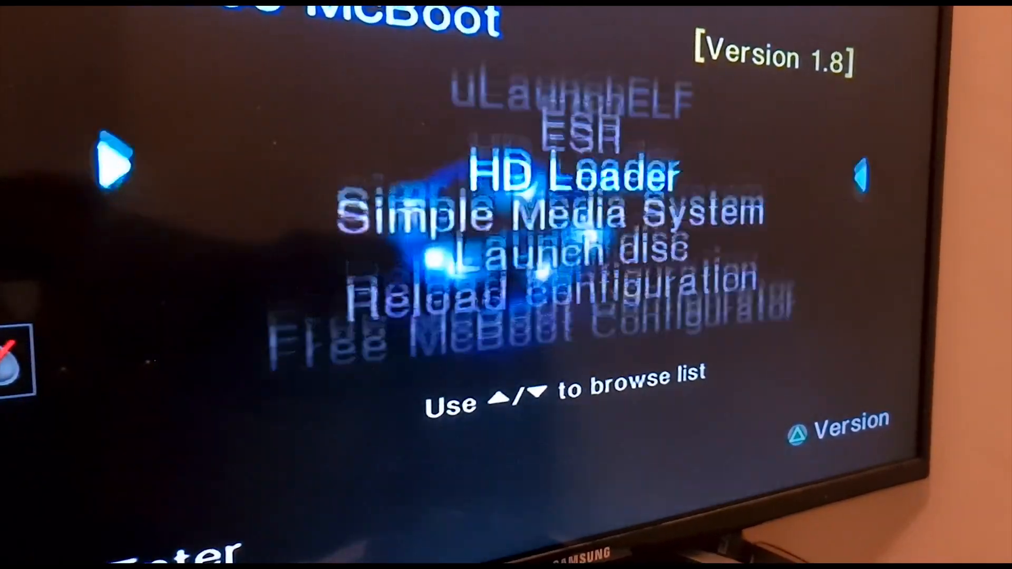